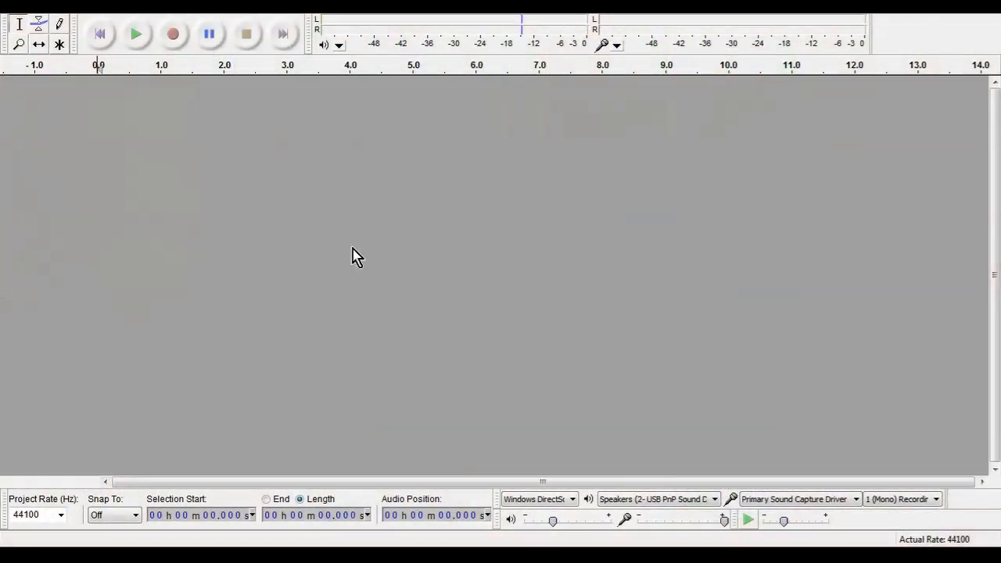
# - Bring the recorded voice clip into the project as a mono audio track
pyautogui.click(172, 34)
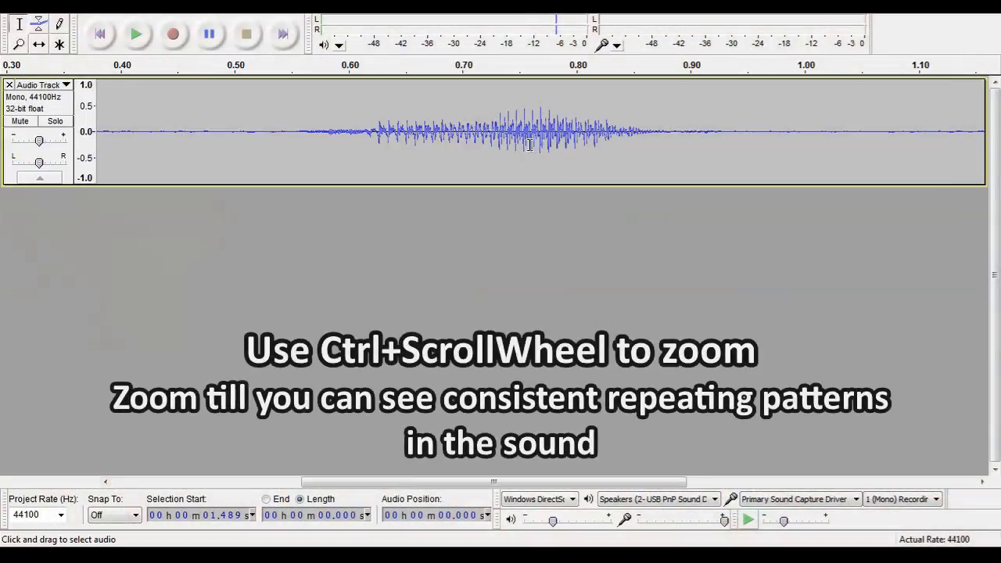
# - Zoom into the waveform until repeating cycles show clearly around 0.74–0.79 seconds
pyautogui.scroll(-3)
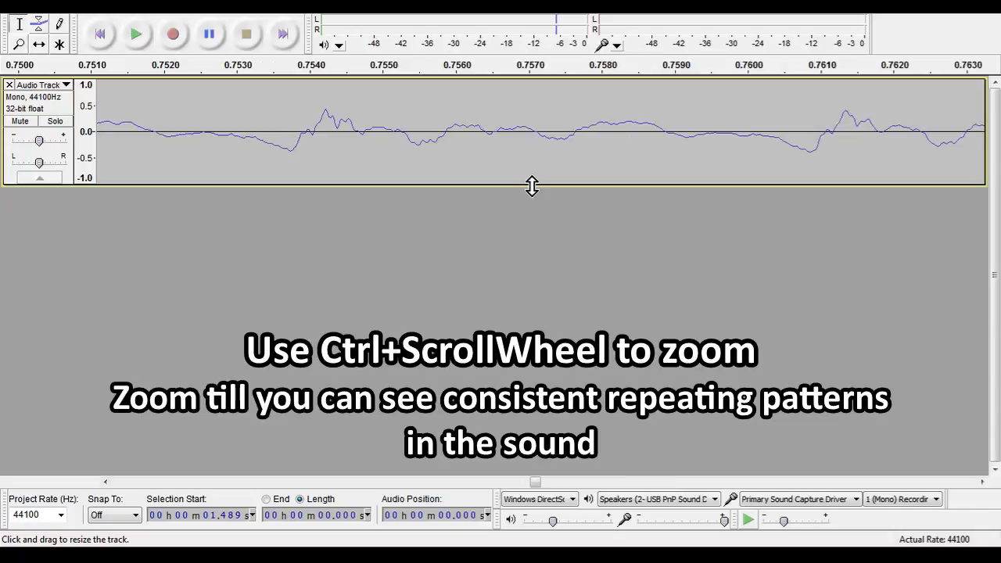
pyautogui.scroll(-3)
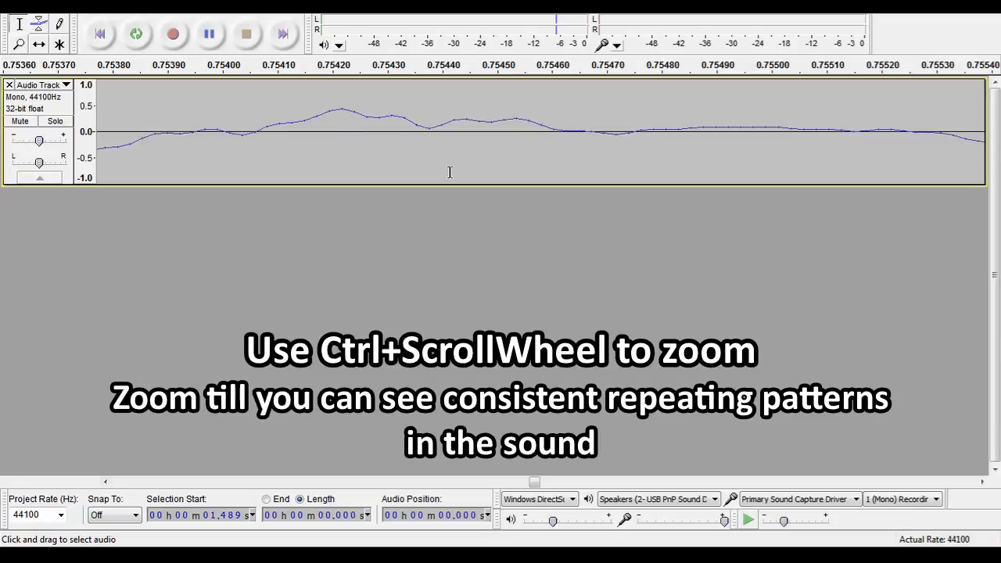
pyautogui.scroll(-3)
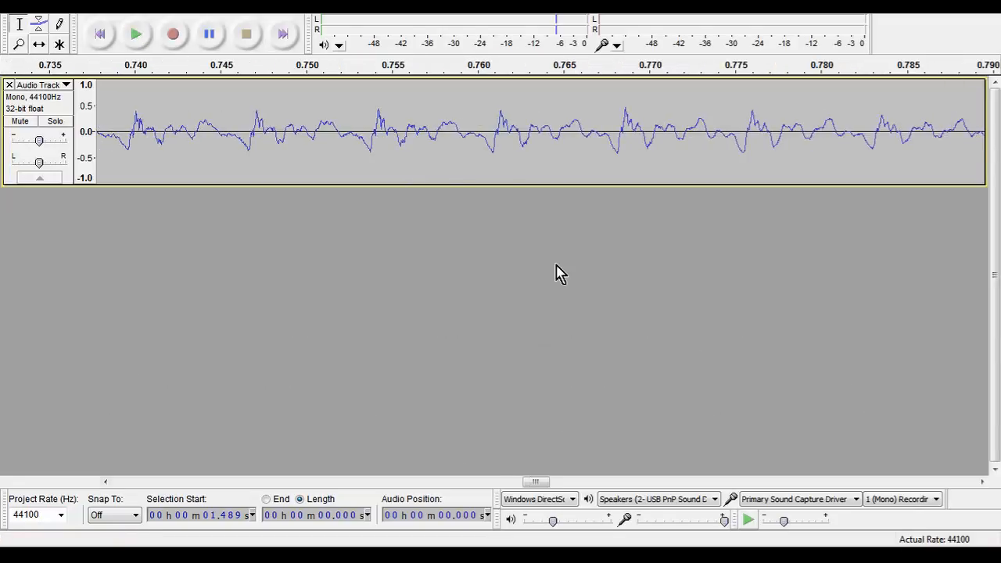
# - Select one waveform cycle starting near 0.732 seconds, about 0.007 seconds long
pyautogui.moveTo(371, 132); pyautogui.dragTo(479, 131)
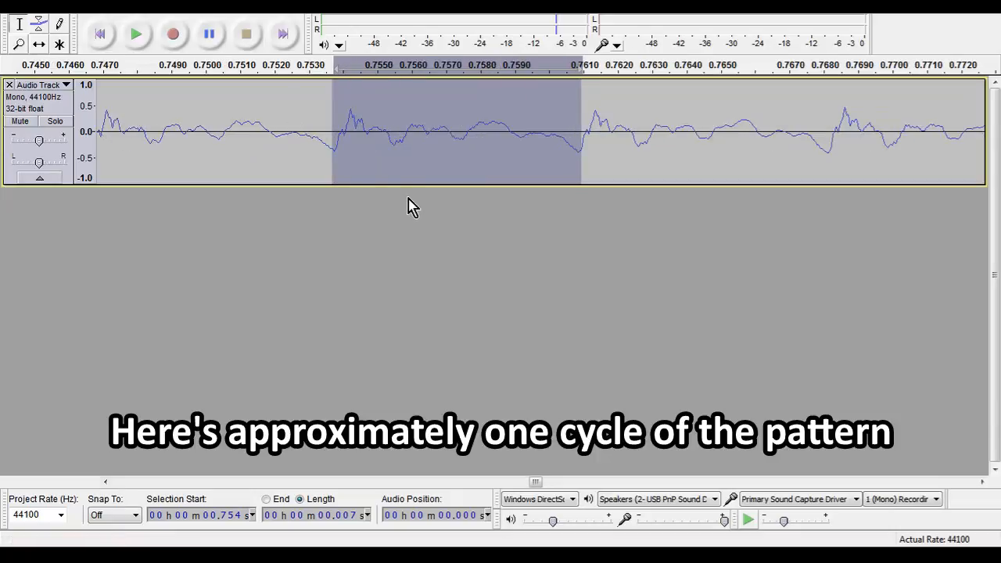
pyautogui.moveTo(335, 174)
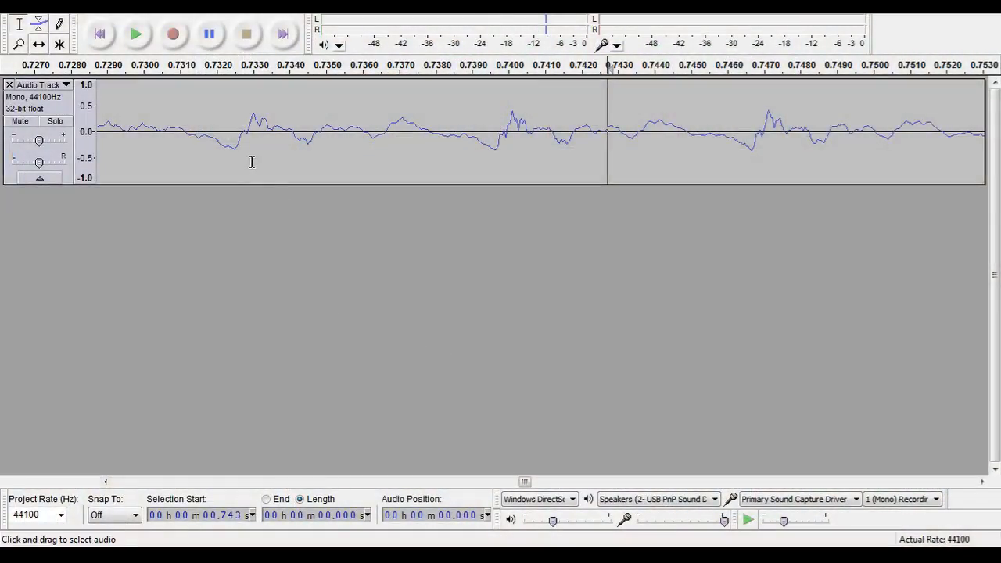
pyautogui.moveTo(234, 132); pyautogui.dragTo(498, 132)
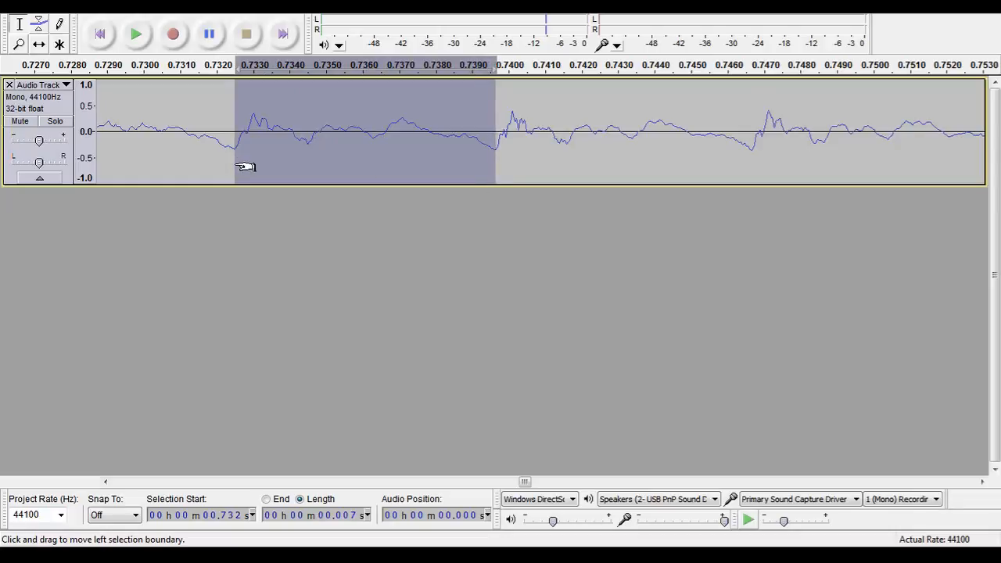
pyautogui.moveTo(478, 142)
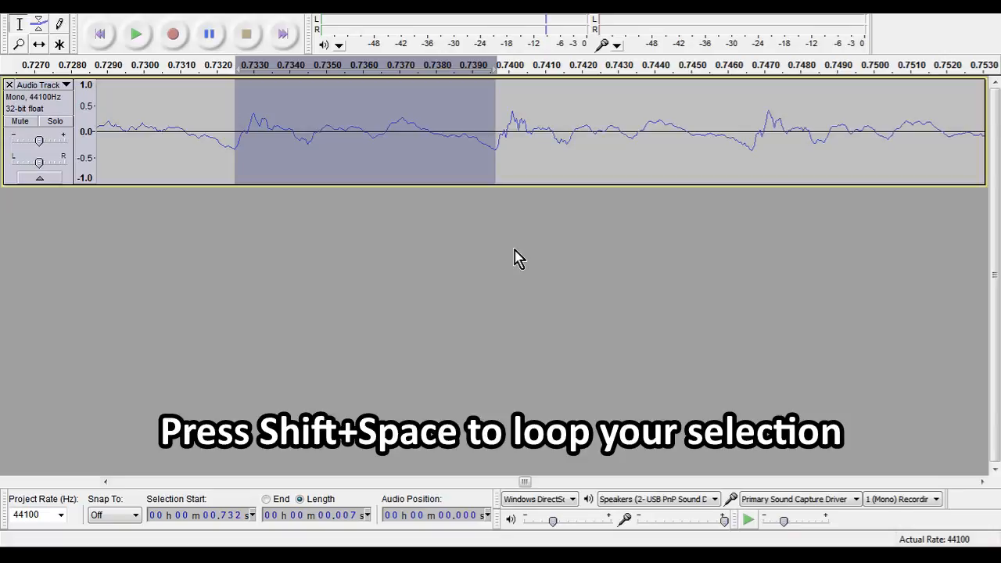
pyautogui.press('shift+space')
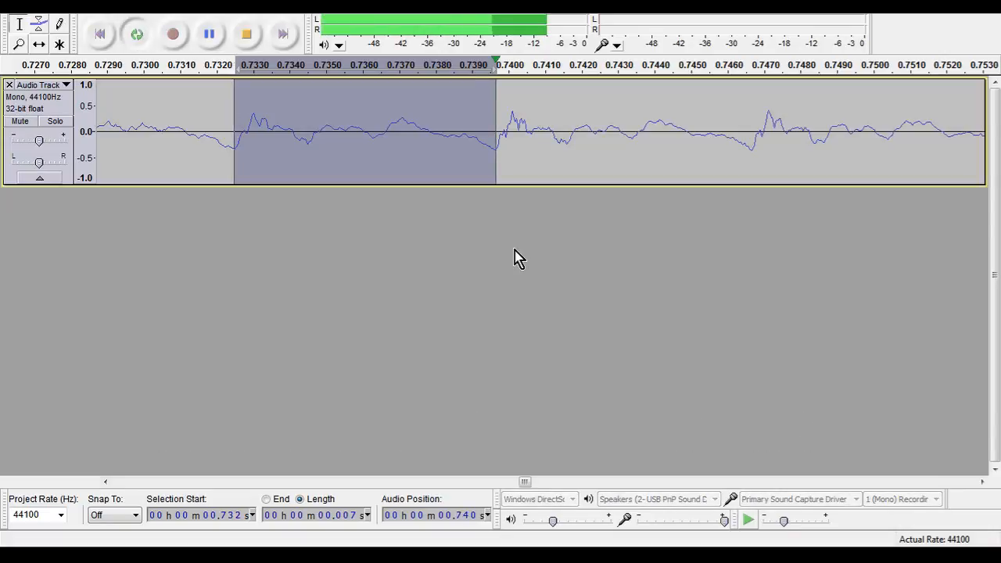
pyautogui.click(246, 34)
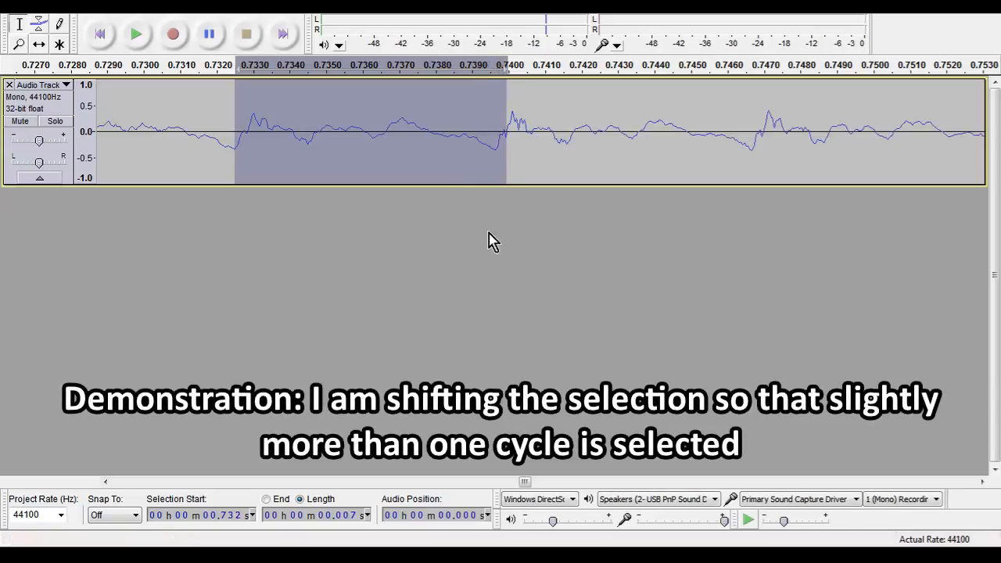
pyautogui.click(134, 34)
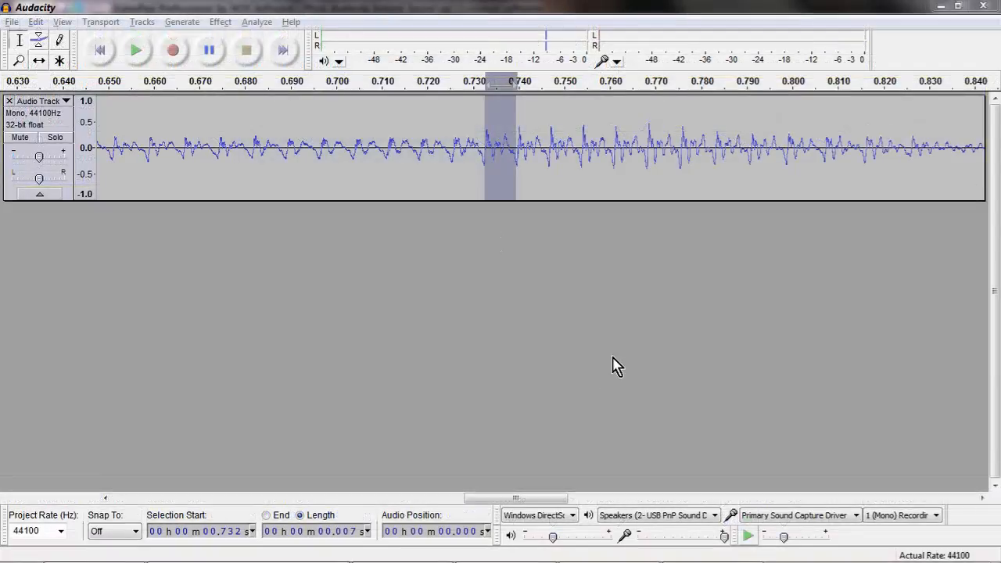
pyautogui.moveTo(501, 232)
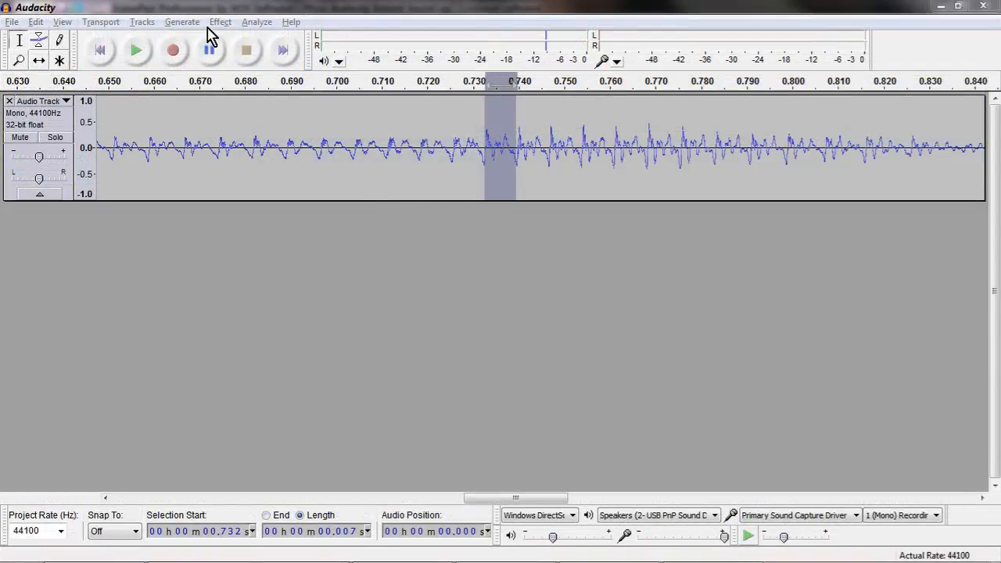
# - Repeat the selected cycle 100 times with Effect > Repeat, making the selection about 0.719 seconds
pyautogui.click(219, 22)
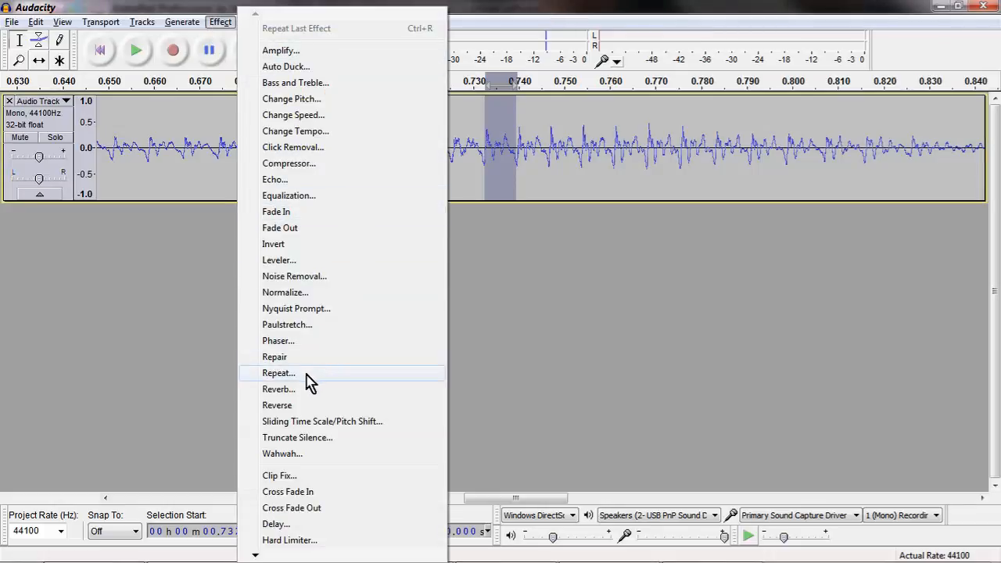
pyautogui.click(278, 372)
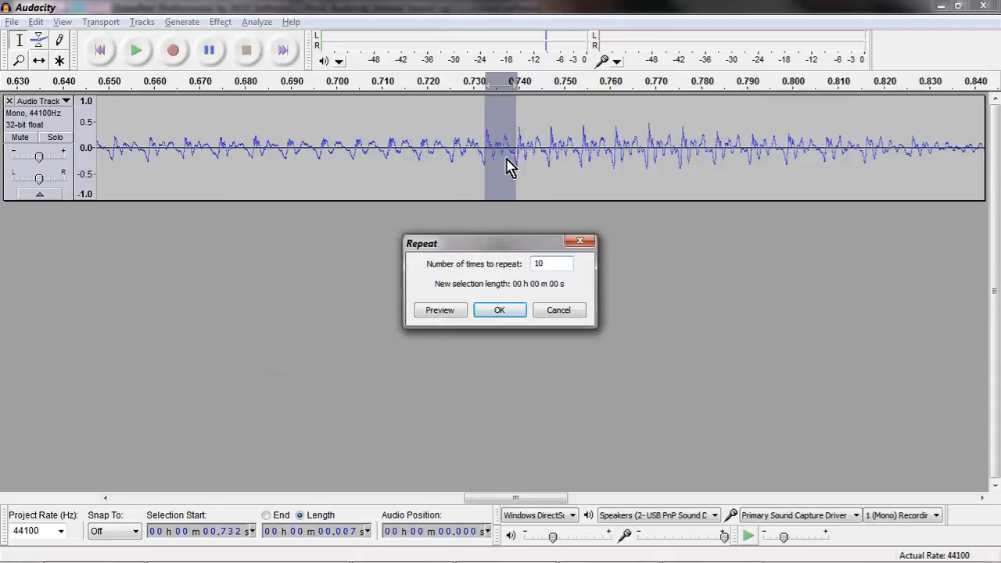
pyautogui.moveTo(546, 299)
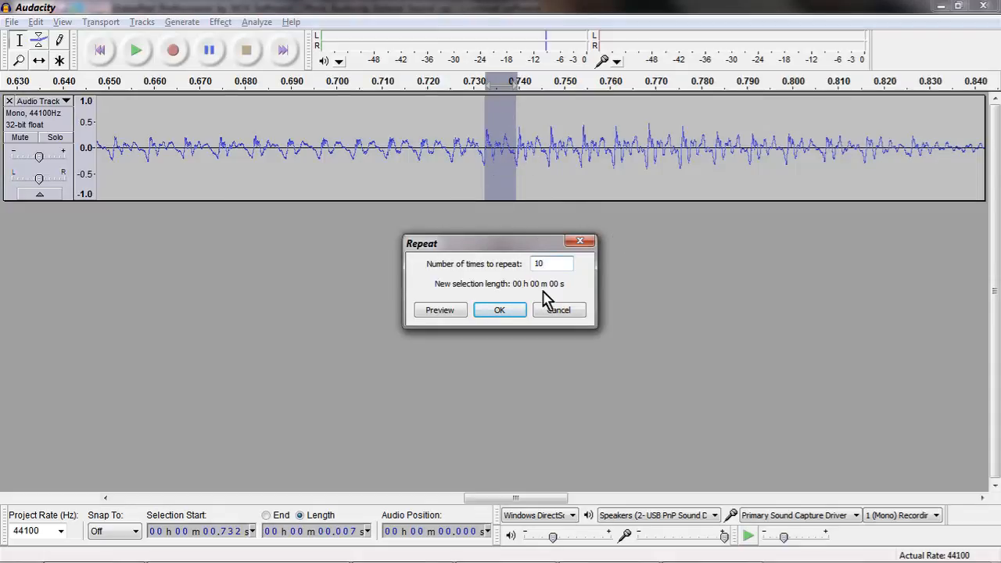
pyautogui.moveTo(530, 294)
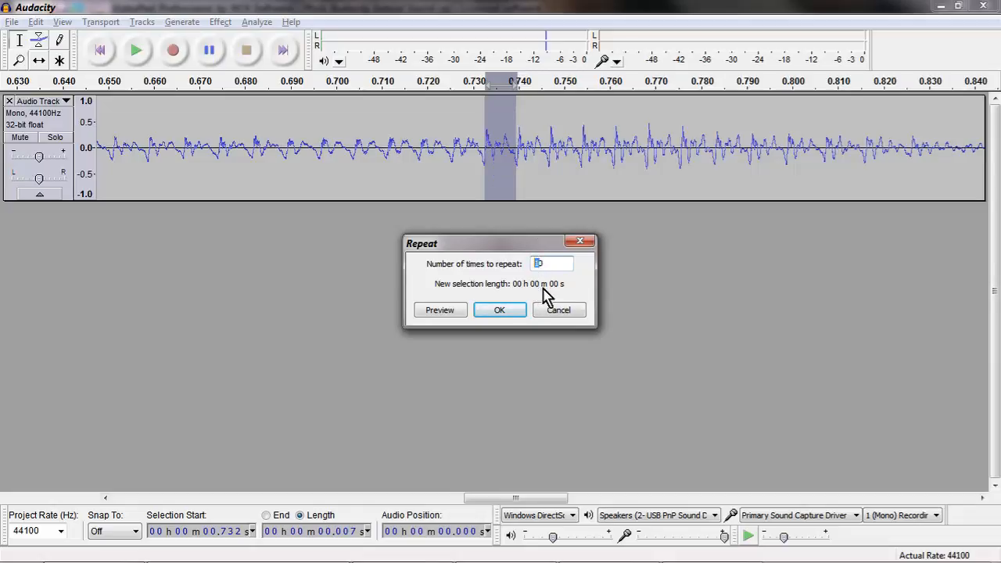
pyautogui.moveTo(484, 251)
pyautogui.write('0')
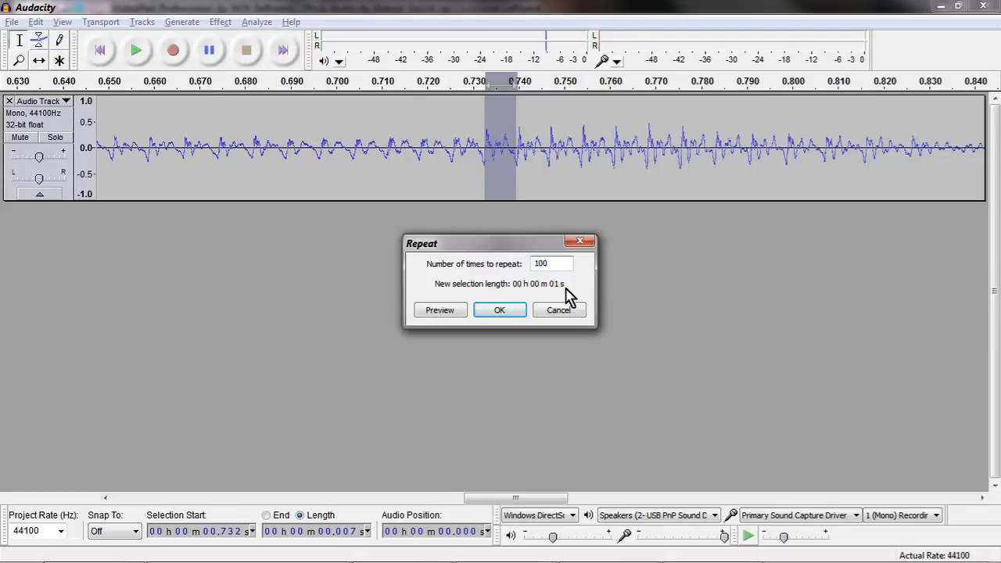
pyautogui.click(499, 309)
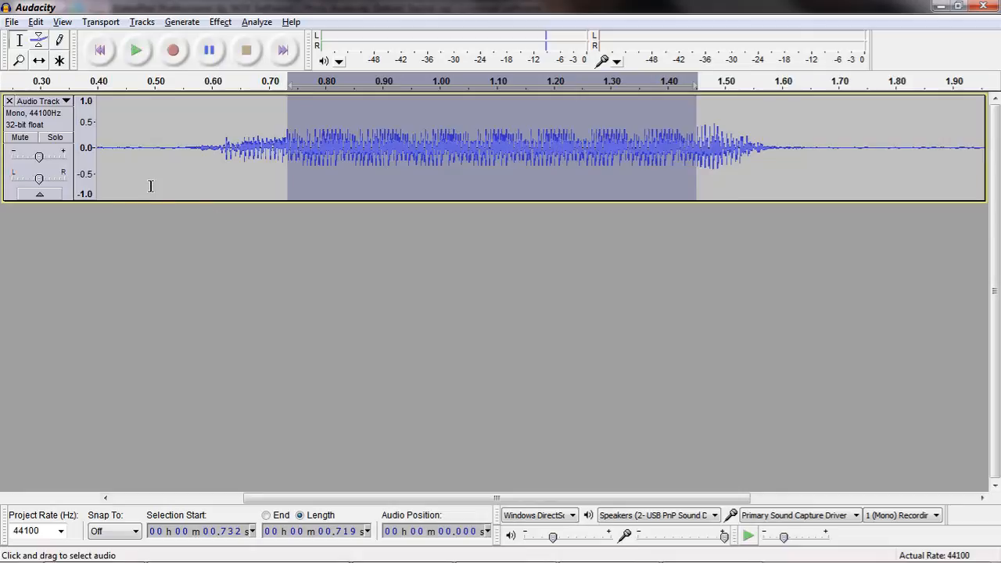
pyautogui.click(135, 48)
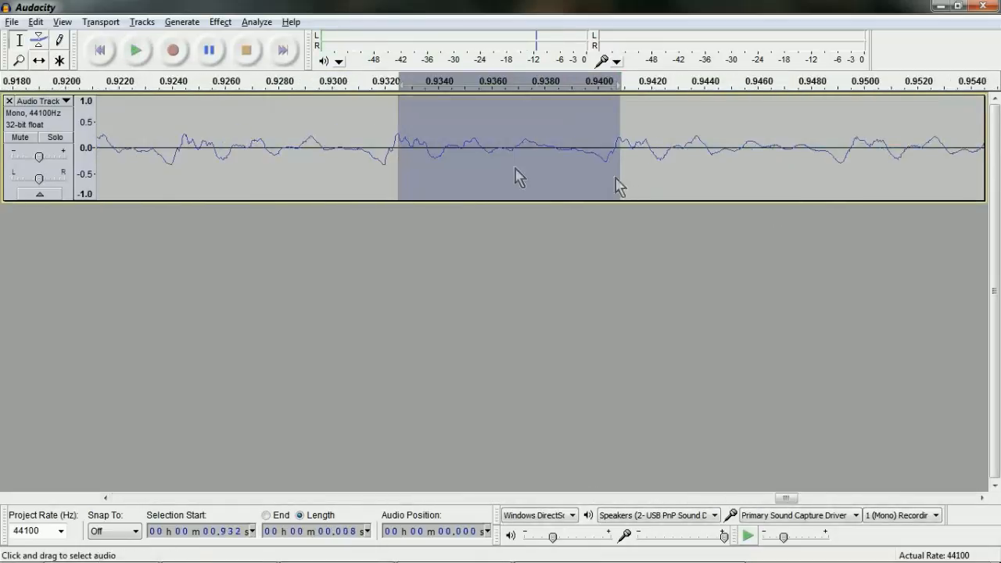
pyautogui.click(134, 50)
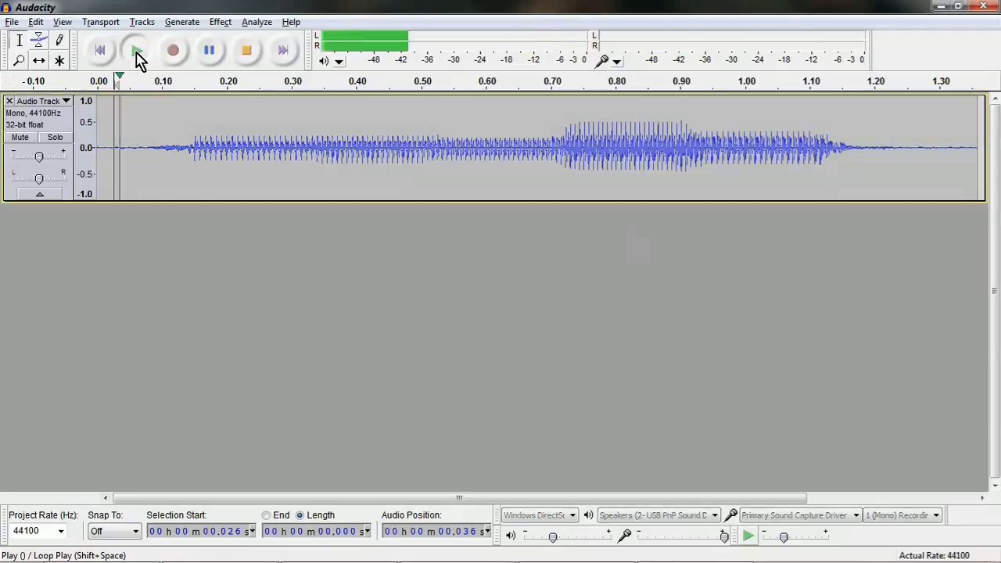